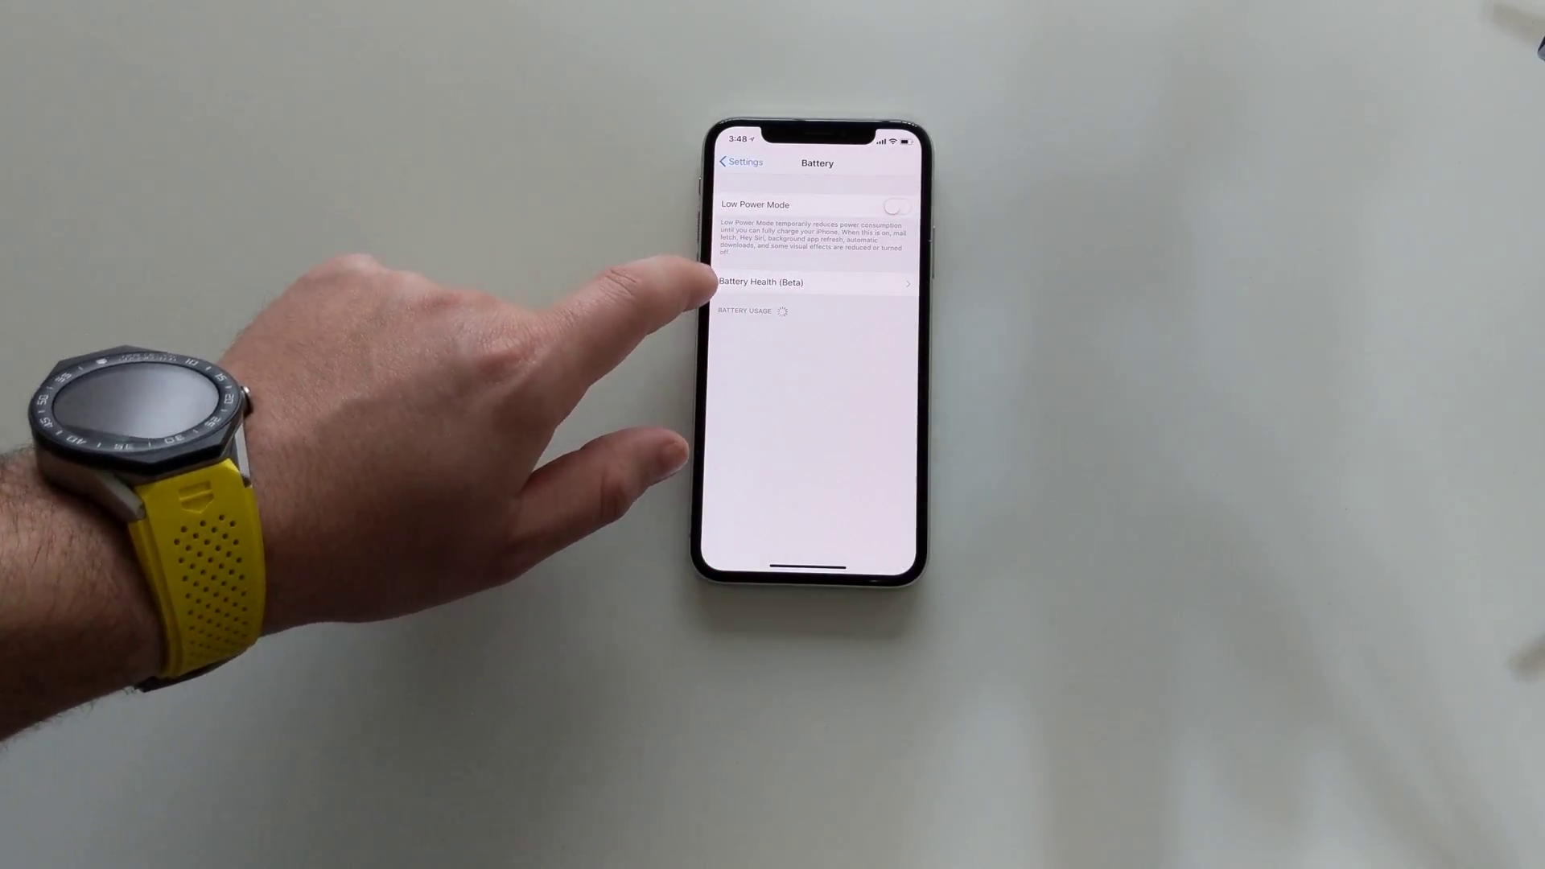
# Step: Open Battery Health (Beta) to view 100% Maximum Capacity and normal peak performance
pyautogui.click(816, 282)
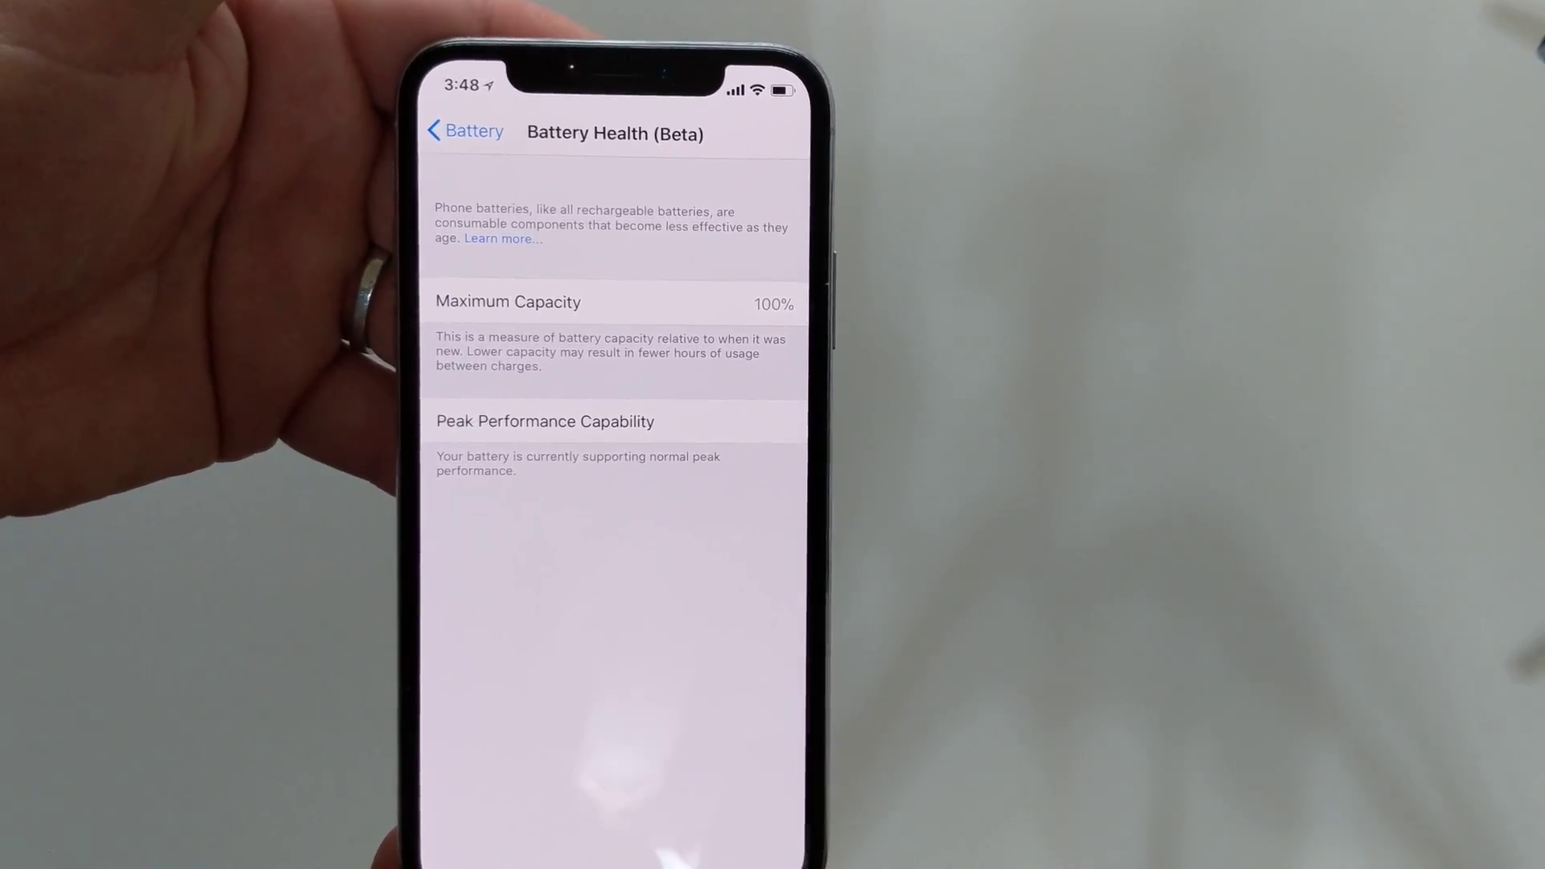